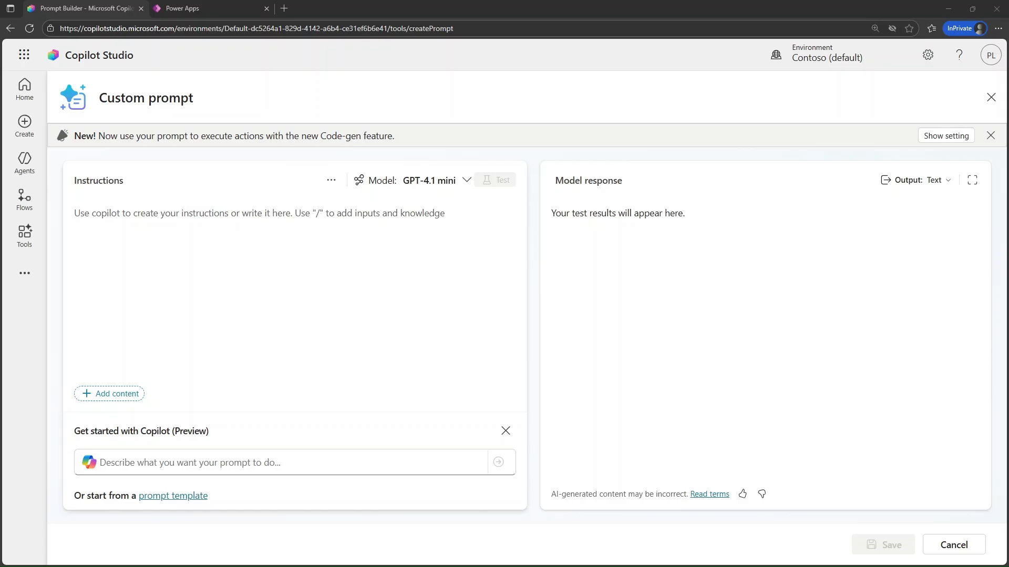
Begin the instructions with 'Create a record named' plus a text input named Account Name.
{"action": "type", "text": "Create a re"}
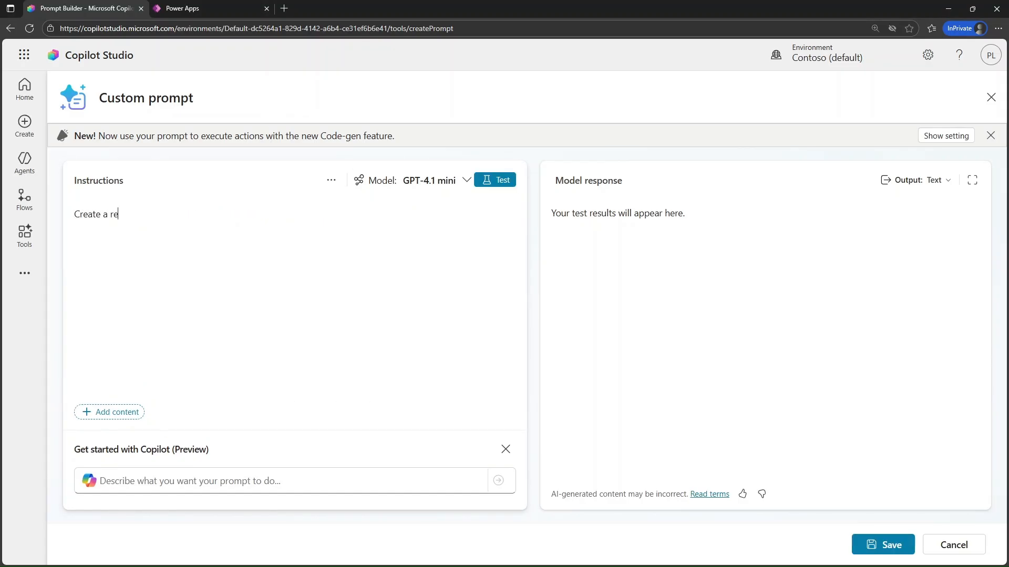
{"action": "type", "text": "cord"}
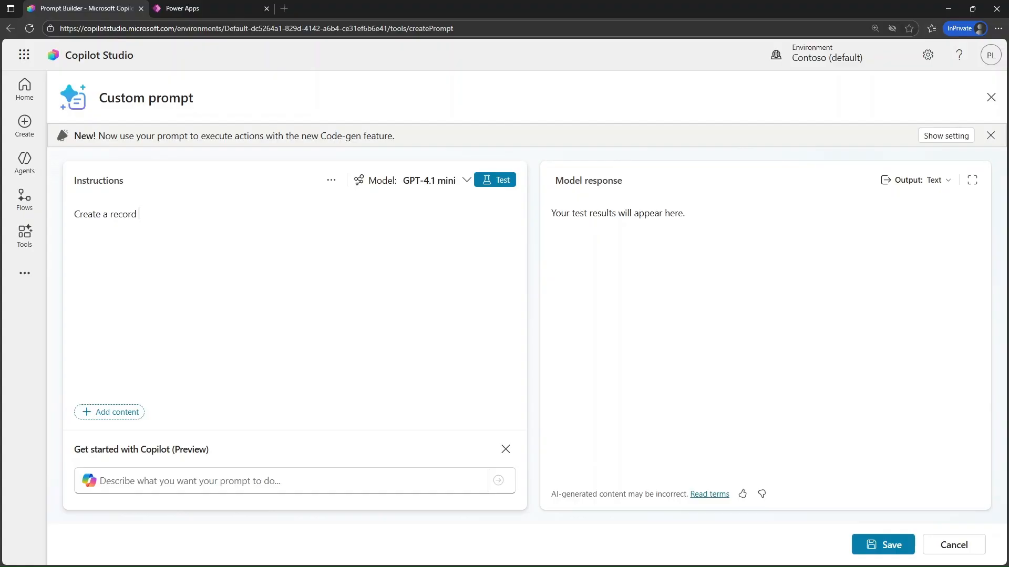
{"action": "type", "text": "named /"}
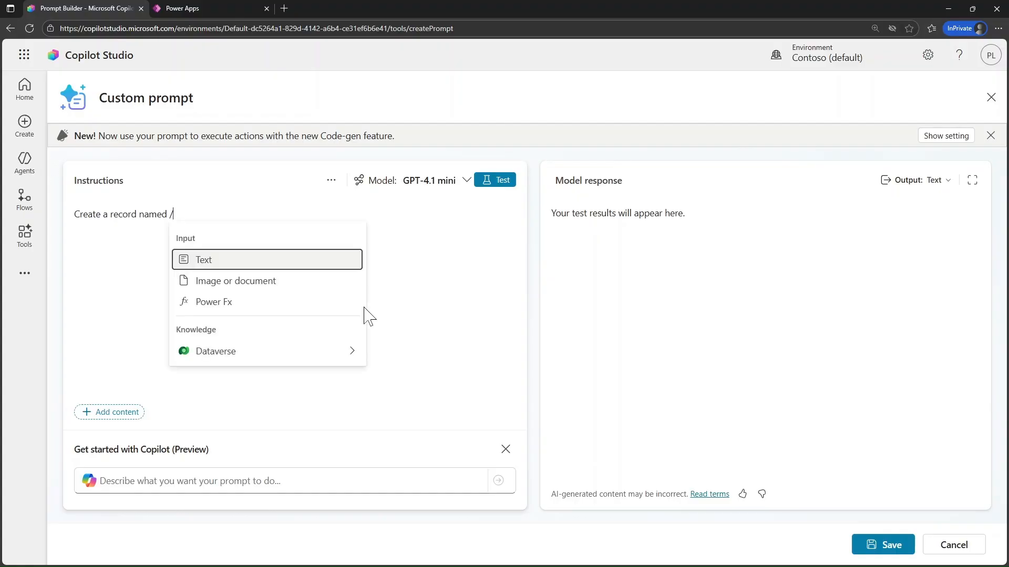
{"action": "left_click", "coordinate": [203, 259]}
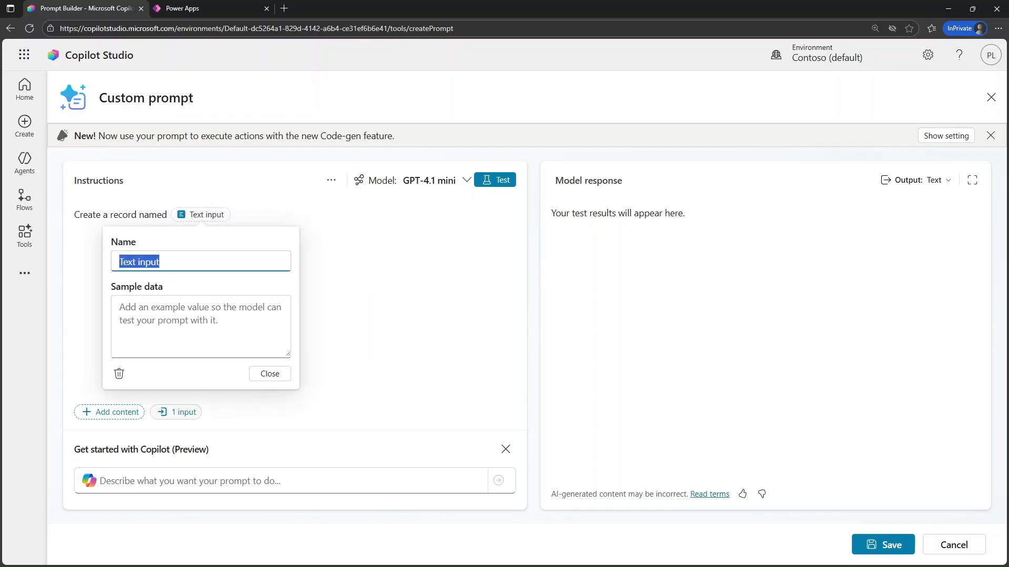
{"action": "type", "text": "Account N"}
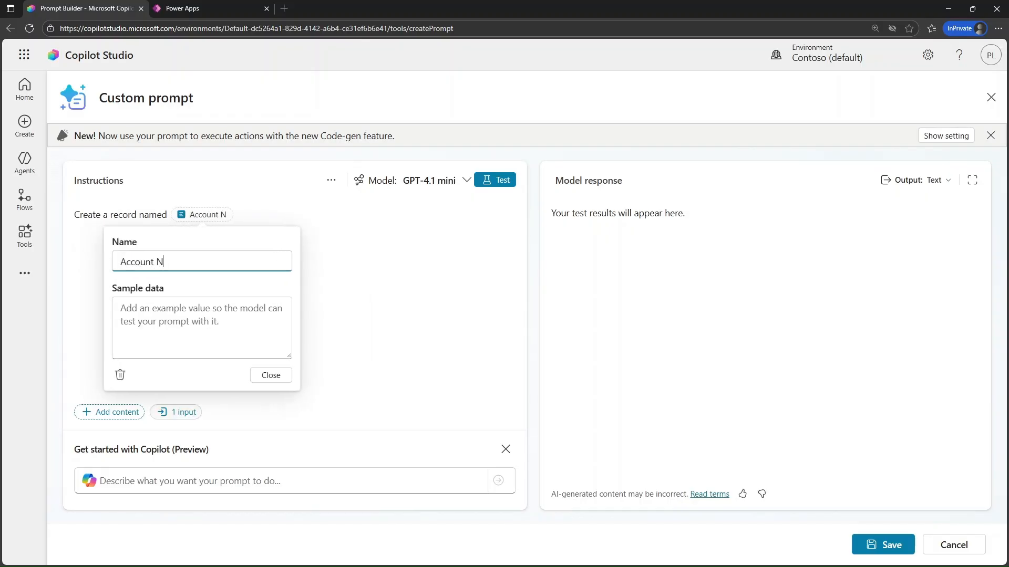
{"action": "type", "text": "ame"}
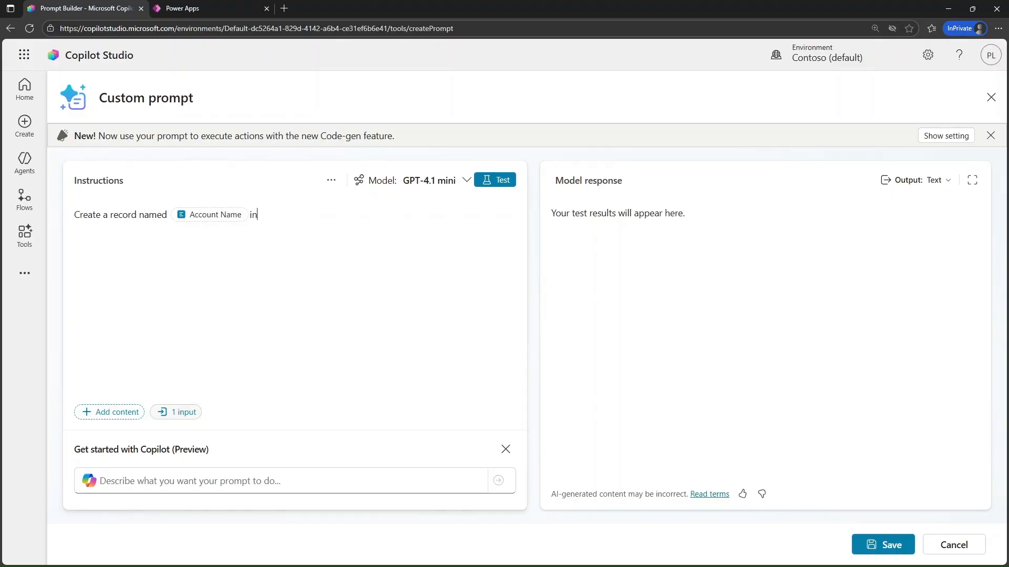
Insert the Dataverse Account table's Account Name column as a knowledge reference.
{"action": "type", "text": "/"}
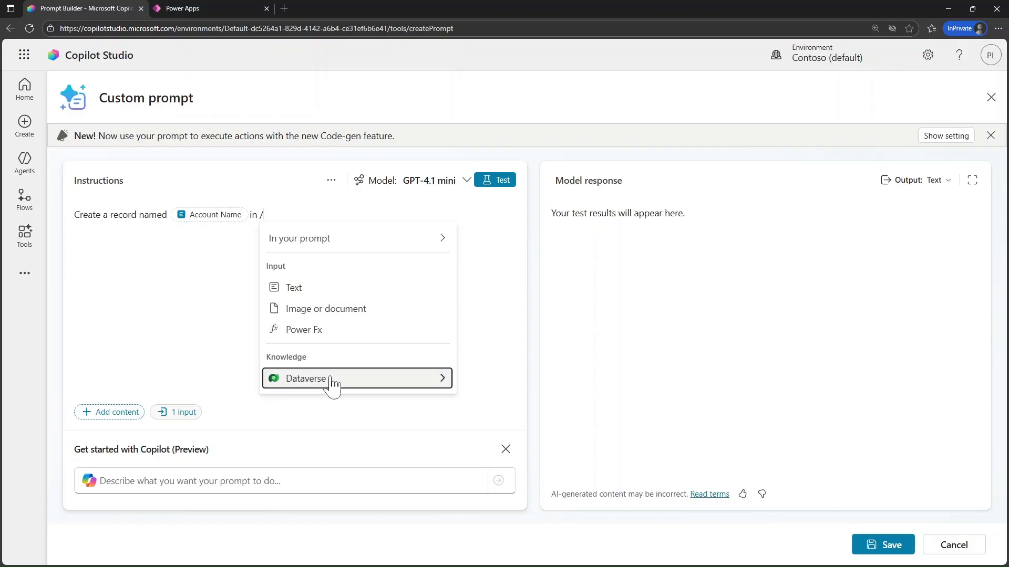
{"action": "left_click", "coordinate": [306, 378]}
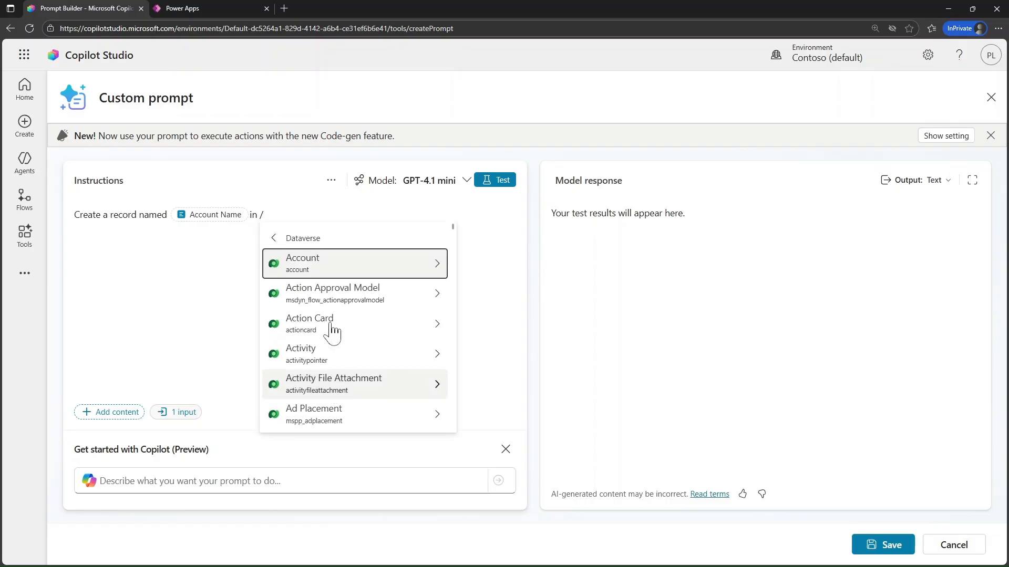
{"action": "left_click", "coordinate": [302, 262]}
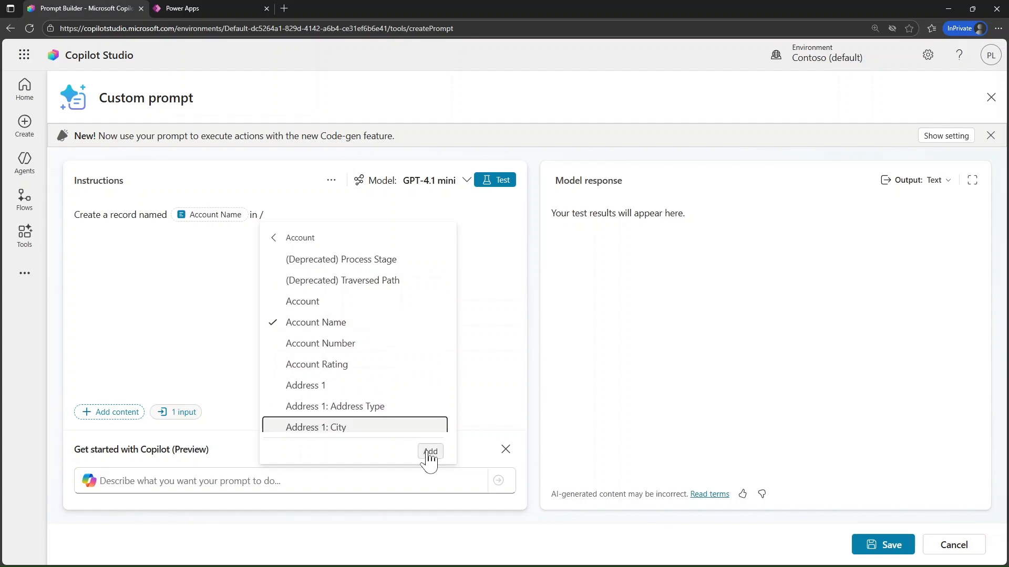
{"action": "left_click", "coordinate": [431, 452]}
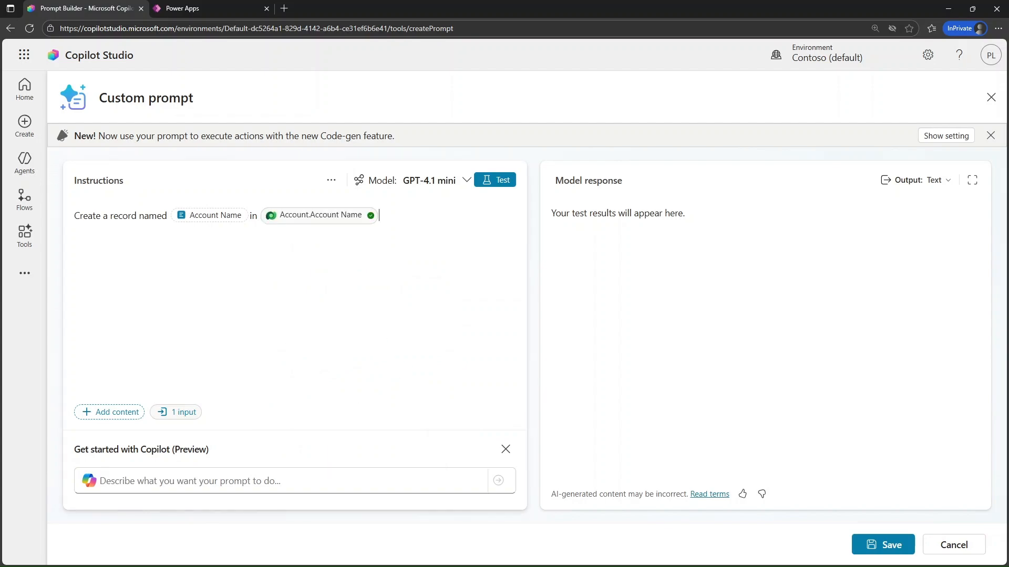
Set 'Contoso' as the sample data for the Account Name input.
{"action": "left_click", "coordinate": [214, 215]}
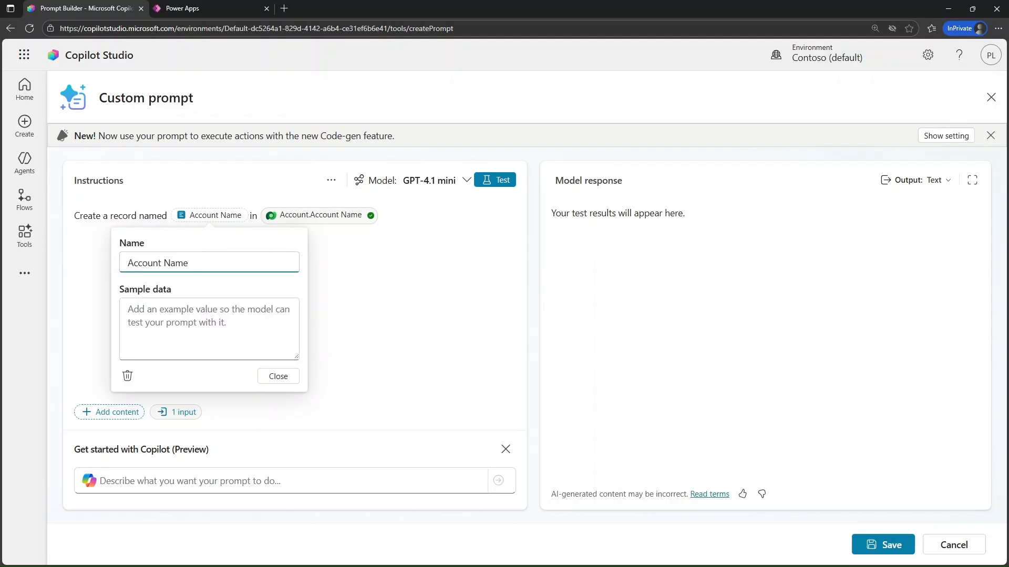
{"action": "type", "text": "Contoso"}
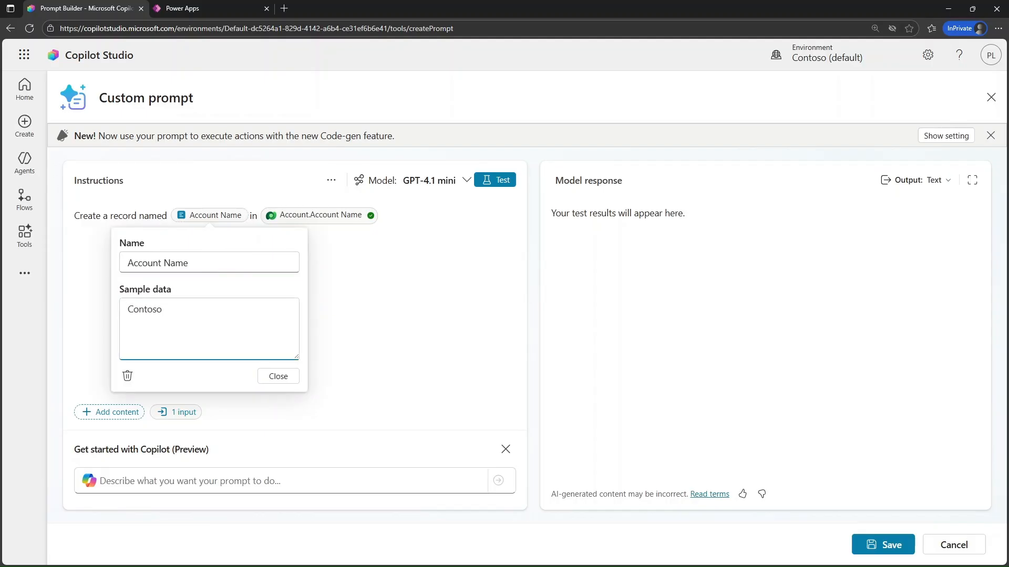
{"action": "left_click", "coordinate": [331, 179]}
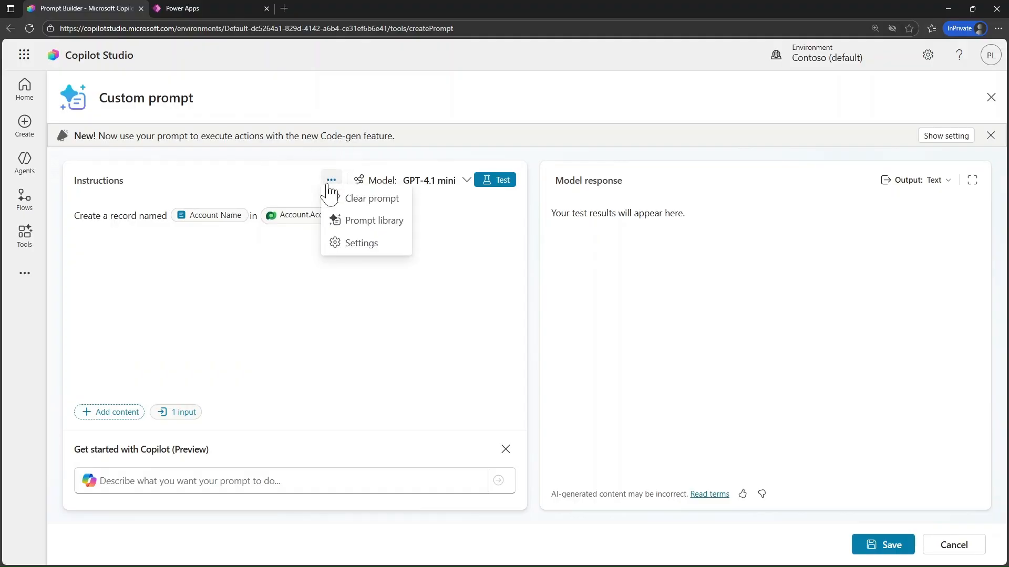
Set Enable code interpreter to Enabled in the prompt settings.
{"action": "left_click", "coordinate": [360, 243]}
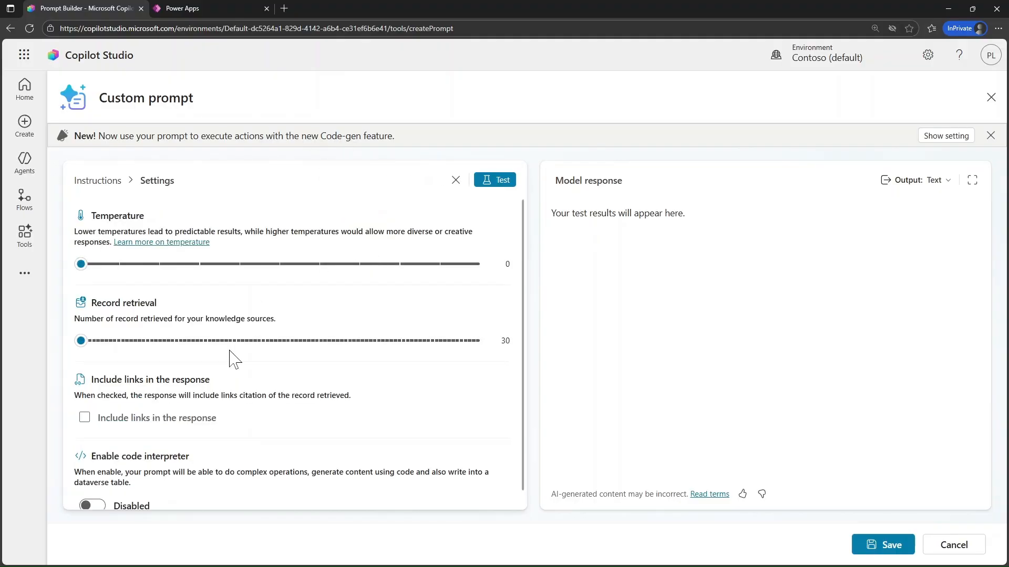
{"action": "left_click", "coordinate": [92, 488]}
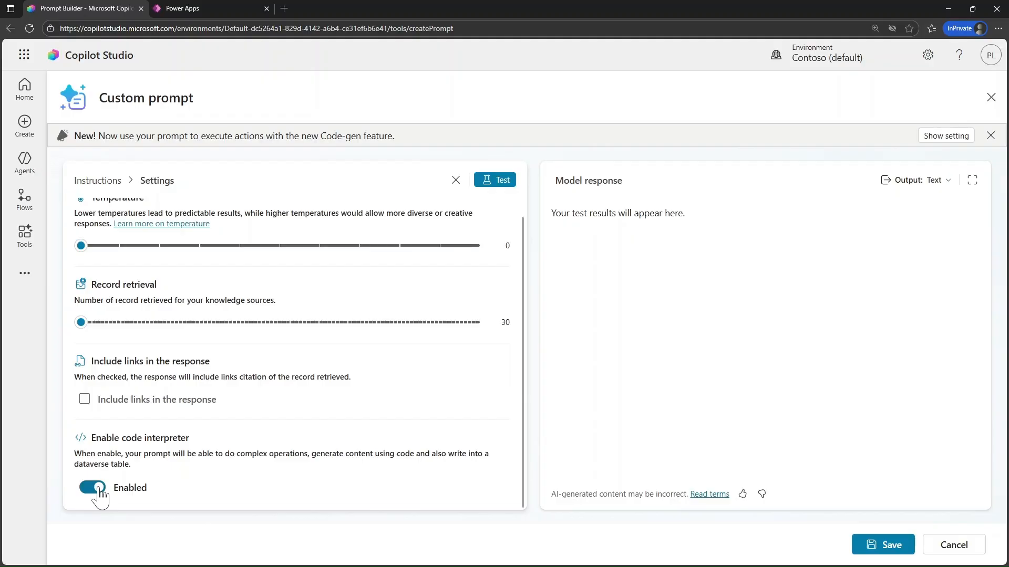
{"action": "left_click", "coordinate": [97, 180]}
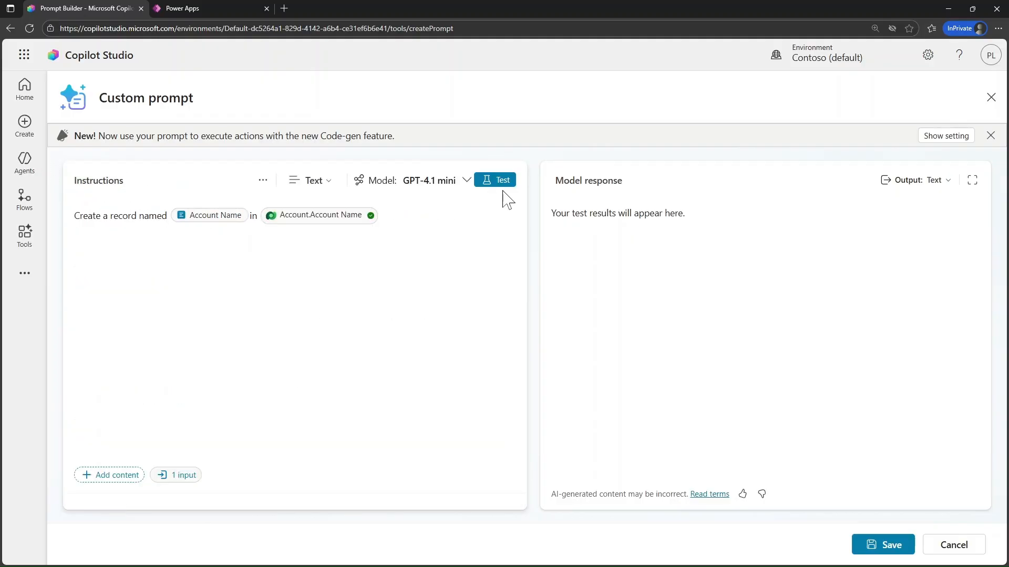
Test the prompt to create the Contoso account, then refresh the Power Apps Accounts table.
{"action": "left_click", "coordinate": [495, 180]}
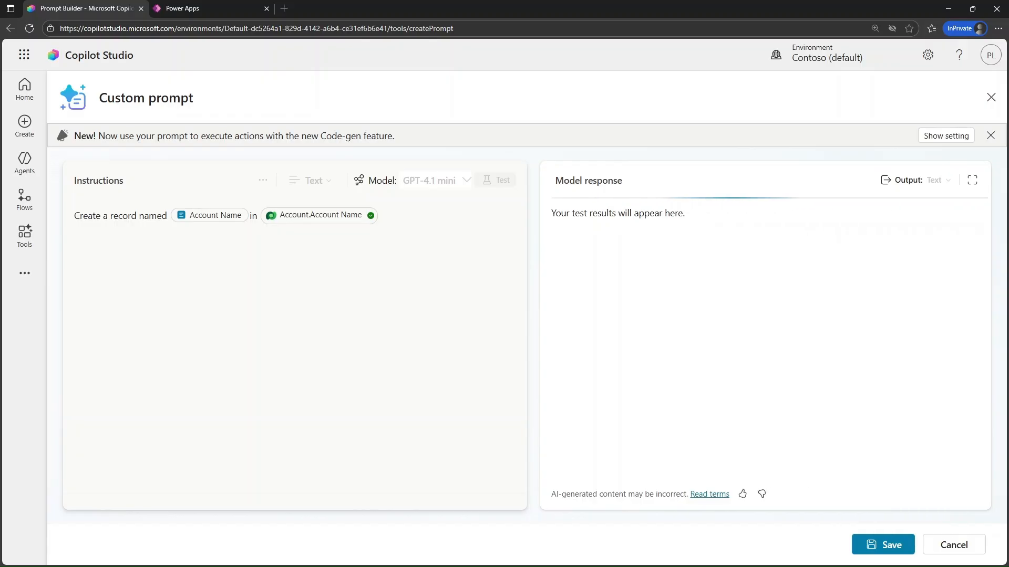
{"action": "left_click", "coordinate": [499, 180]}
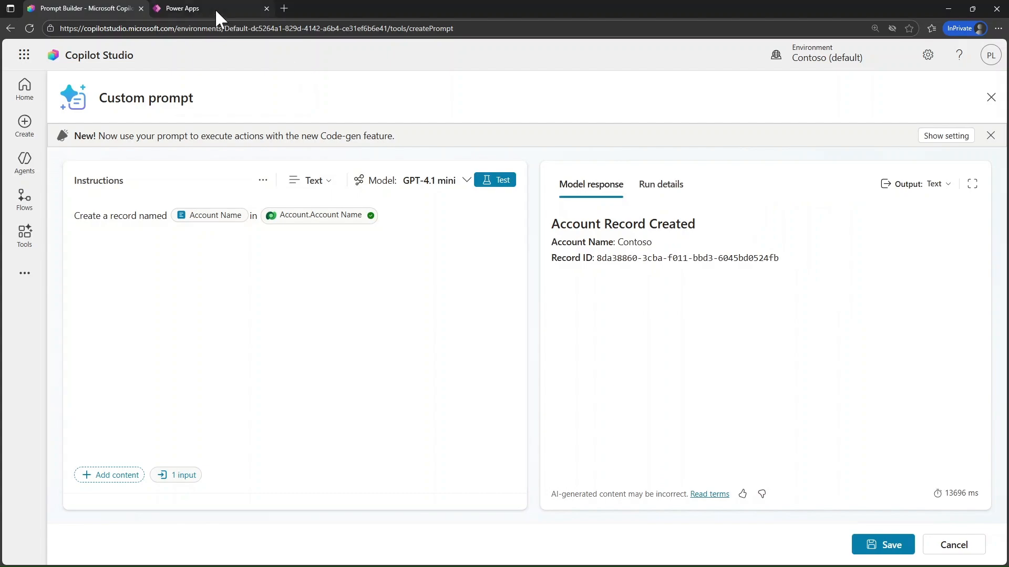
{"action": "left_click", "coordinate": [182, 8]}
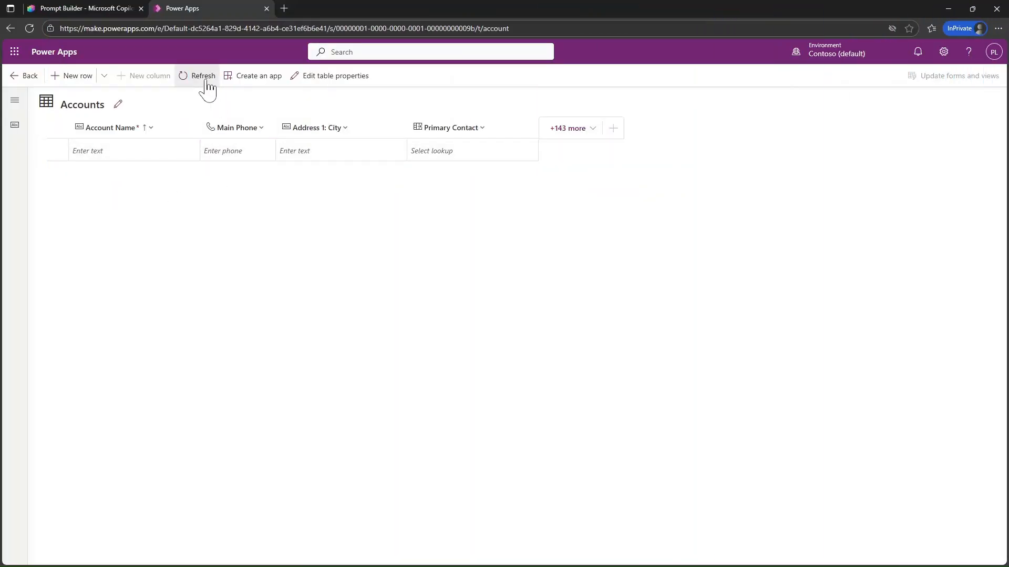